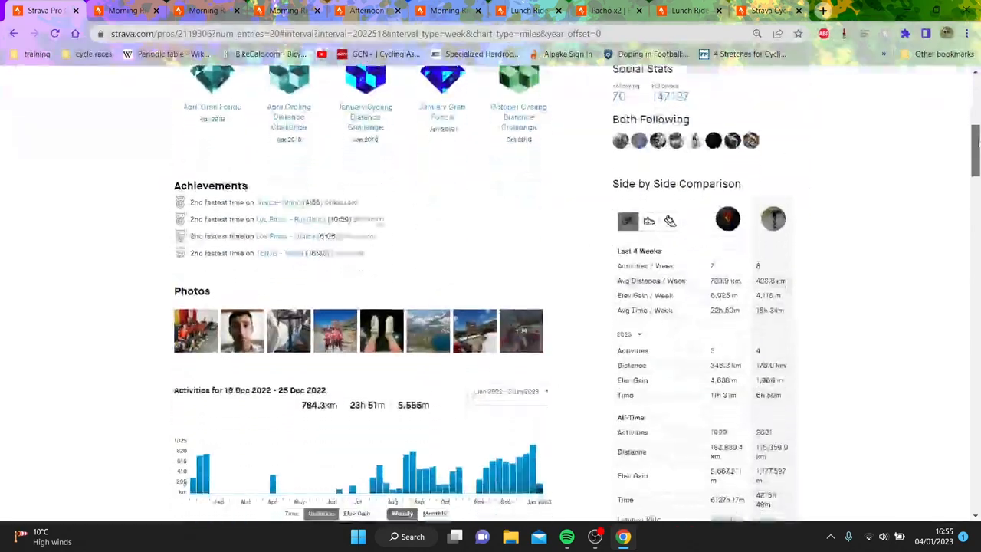
scroll("down", 3)
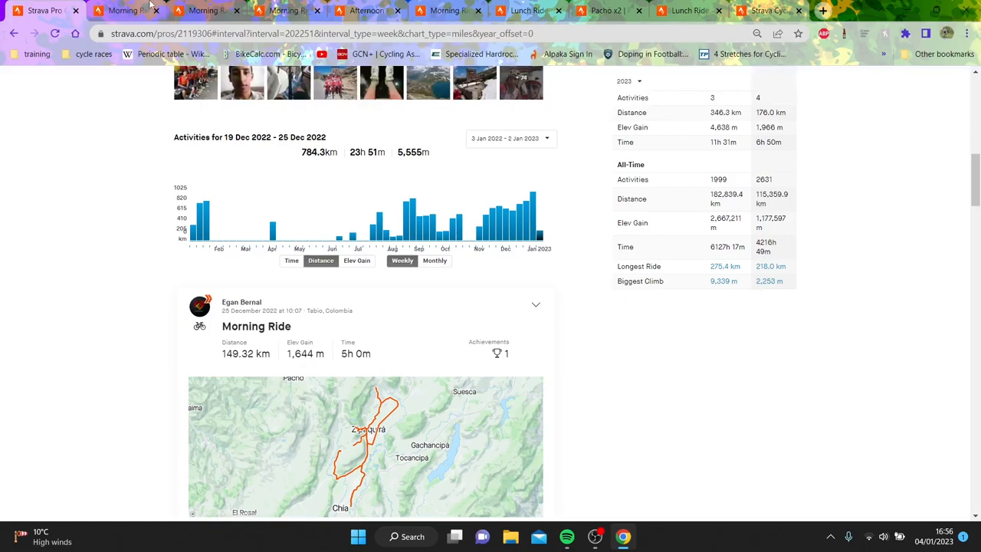
mouse_move(141, 12)
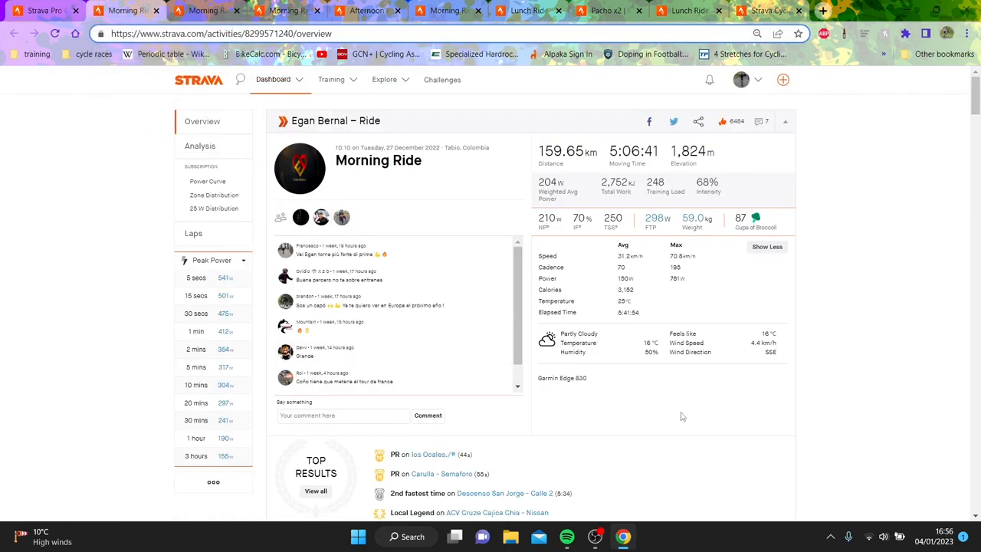
mouse_move(654, 288)
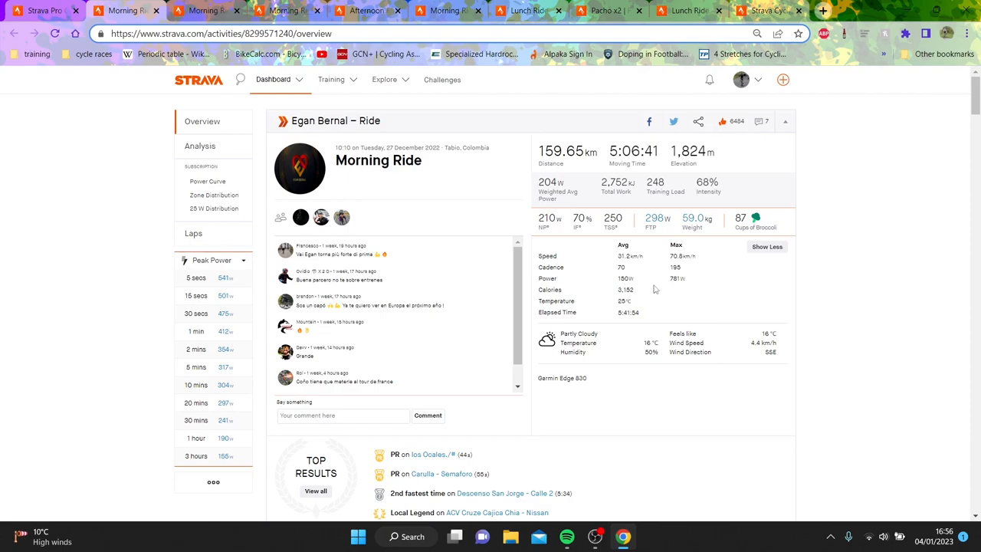
mouse_move(328, 125)
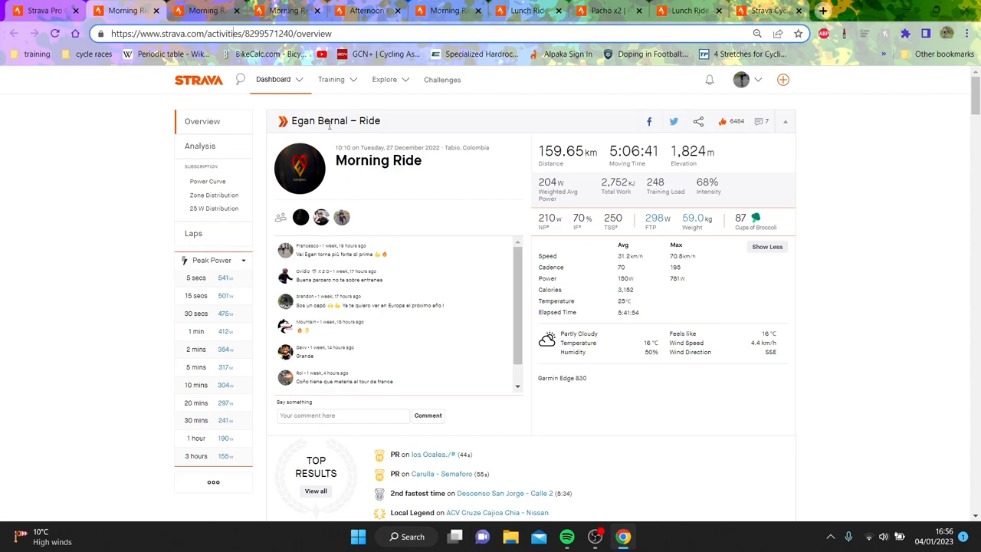
left_click(199, 146)
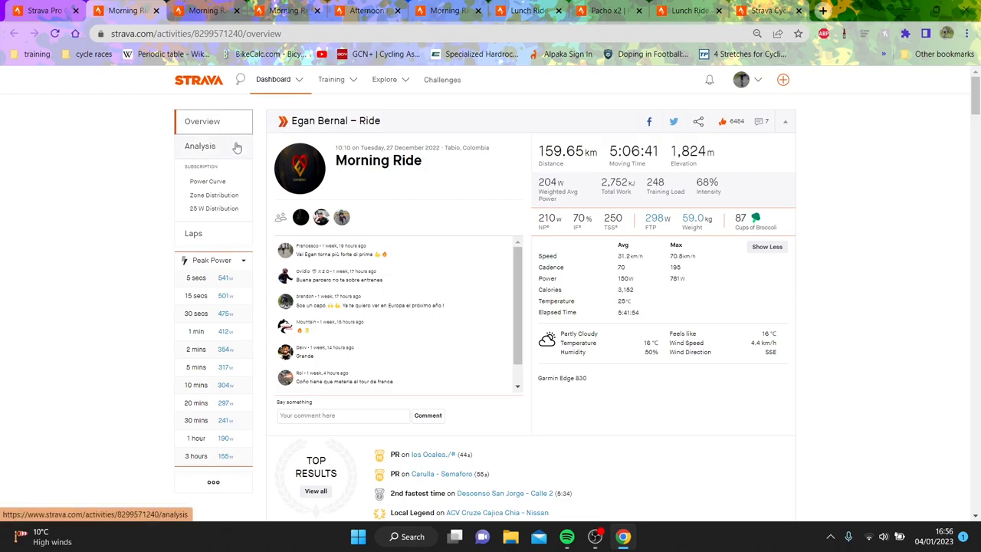
- View the 159.65 km Morning Ride's analysis charts and scroll through its laps
left_click(199, 146)
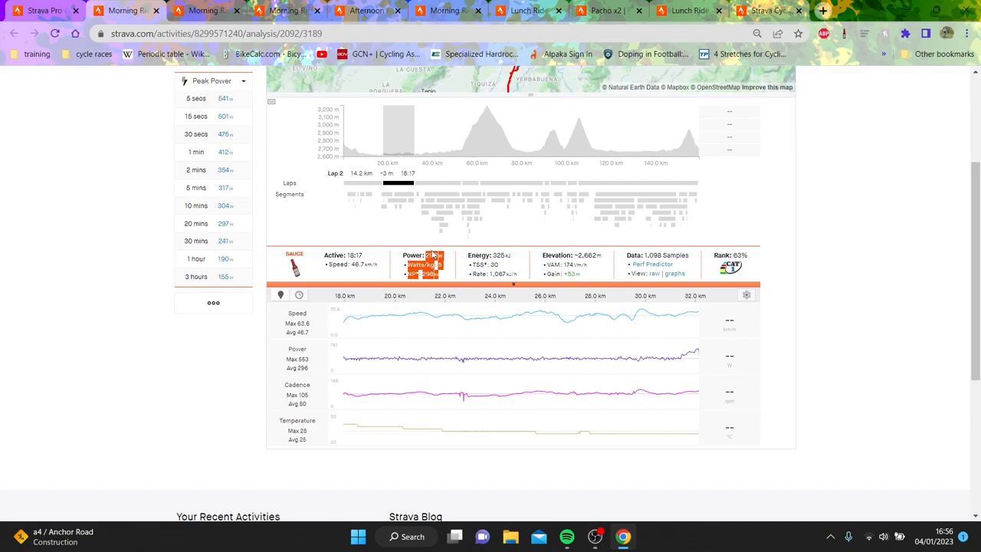
mouse_move(670, 414)
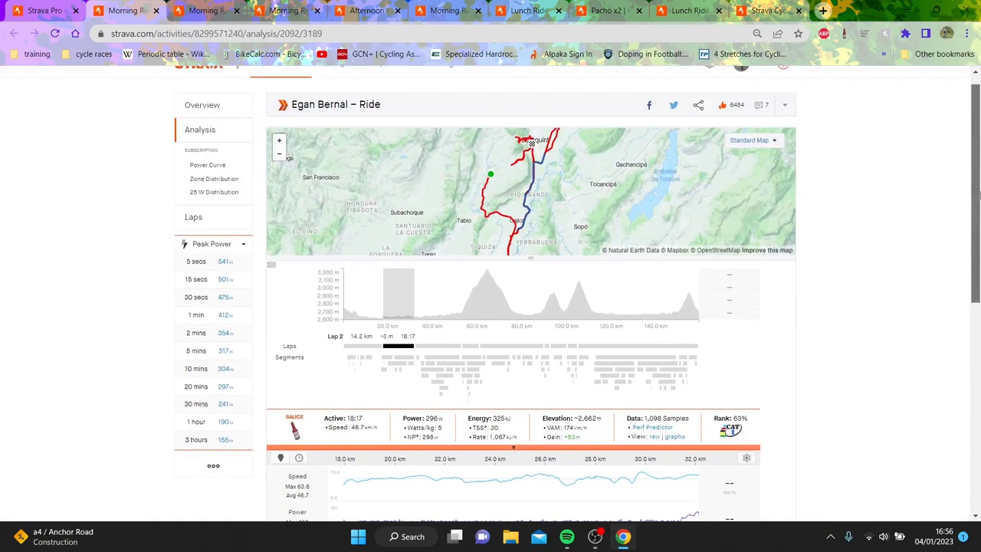
scroll("down", 3)
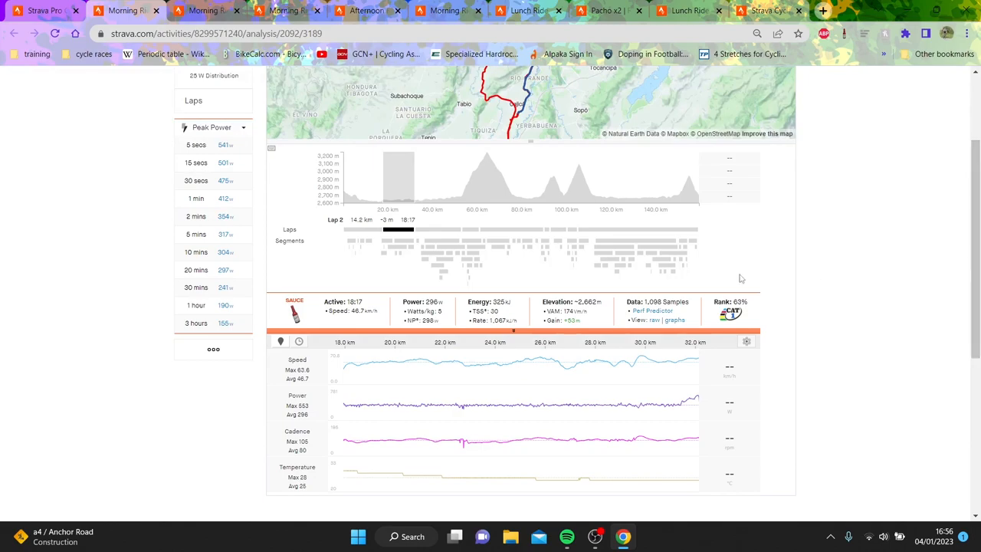
mouse_move(514, 377)
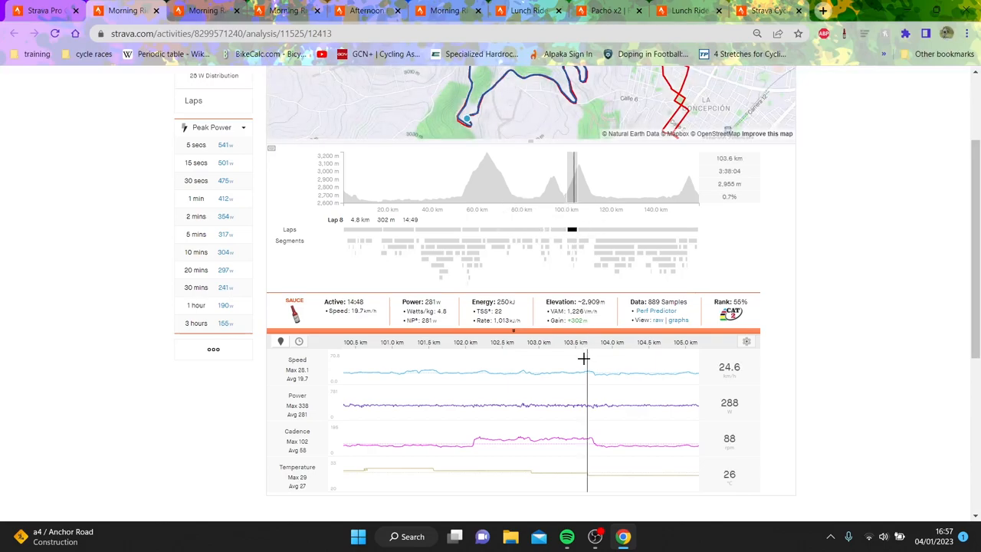
mouse_move(644, 377)
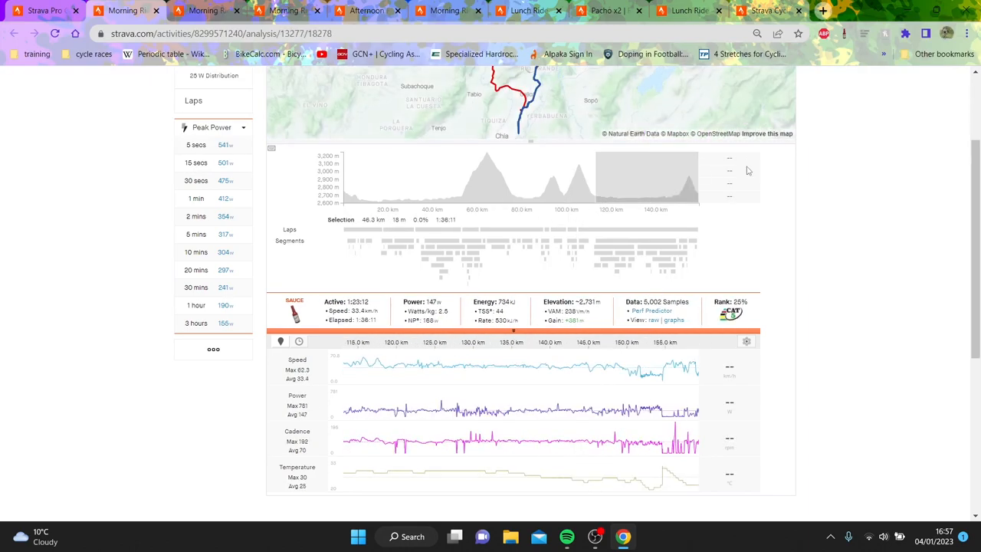
mouse_move(681, 248)
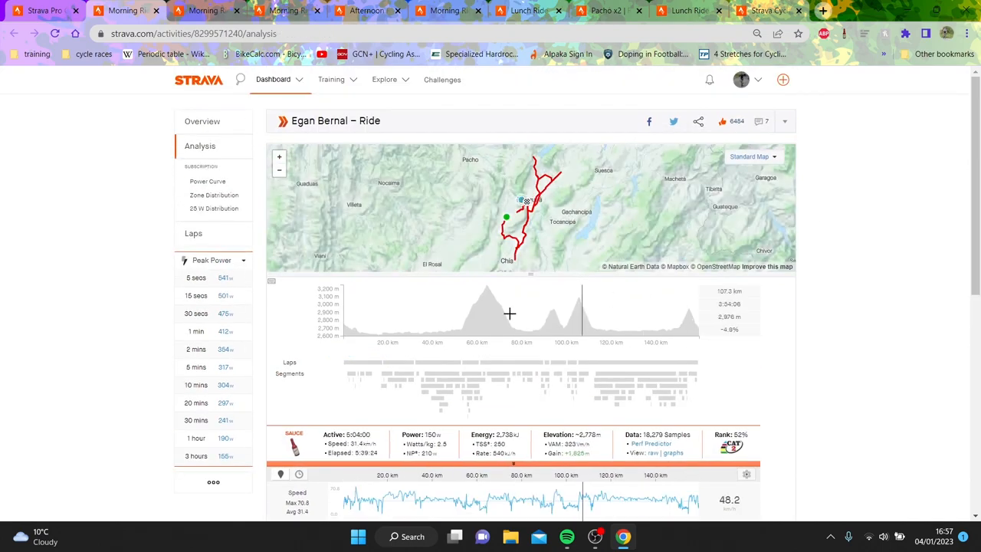
mouse_move(653, 317)
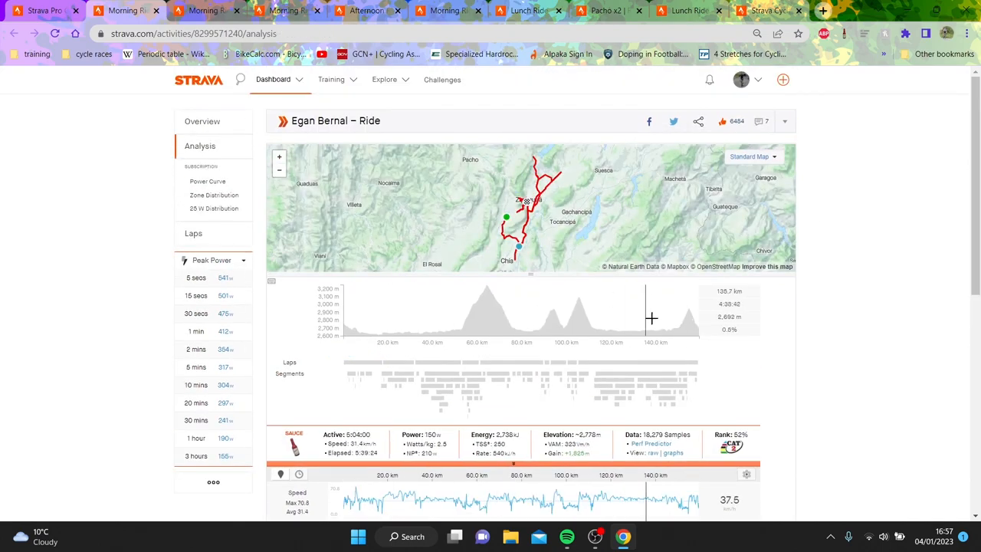
mouse_move(557, 202)
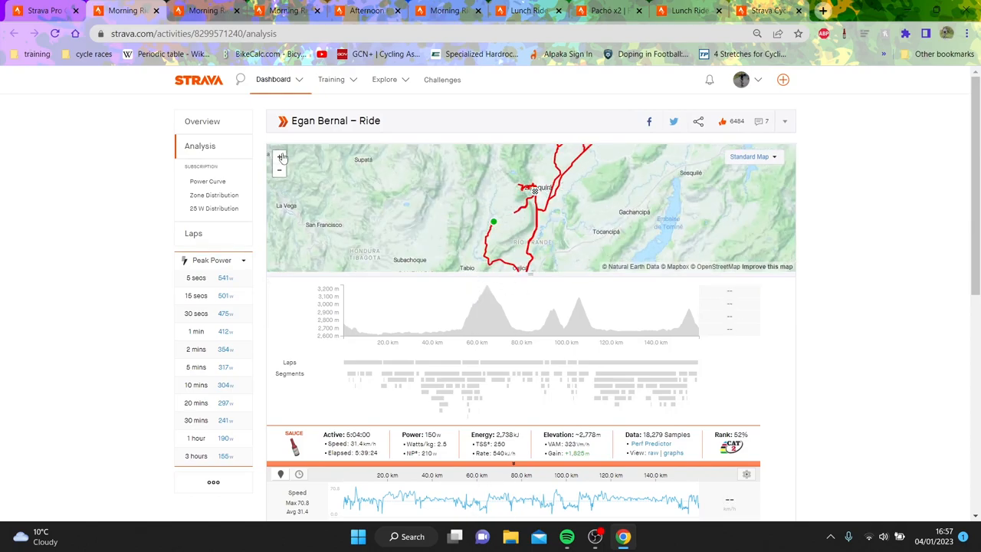
- Bring up the 6:28-hour ride's analysis with speed, power, cadence and temperature traces
left_click(278, 156)
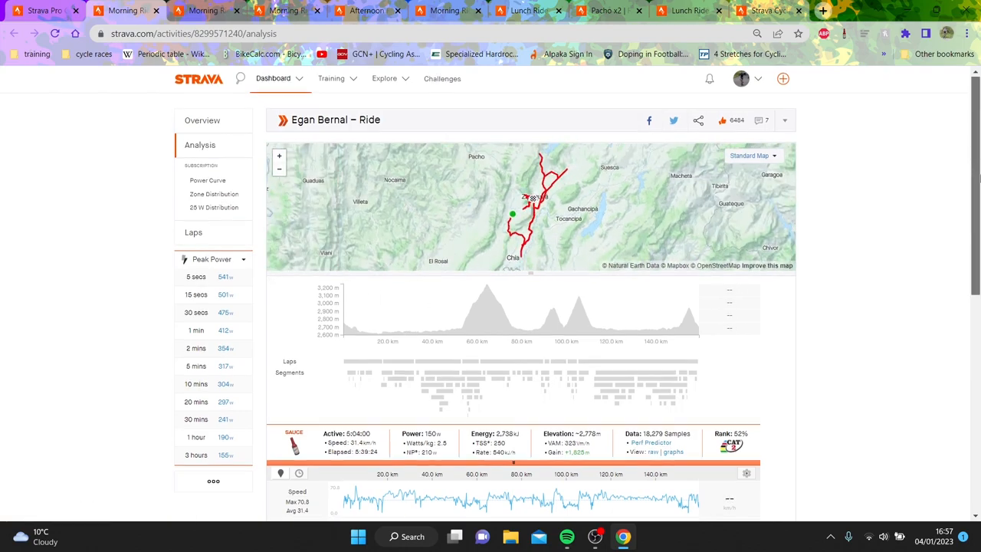
scroll("down", 3)
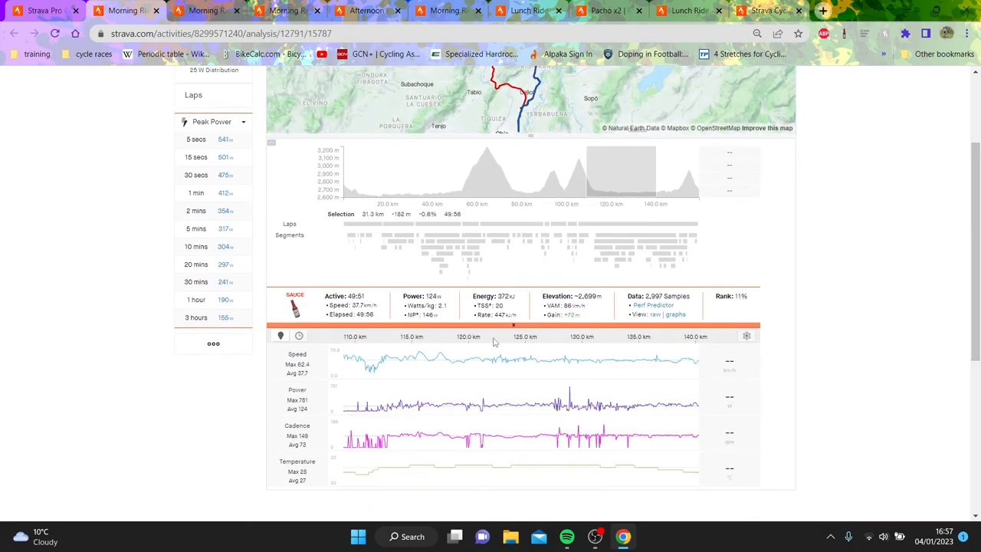
scroll("up", 3)
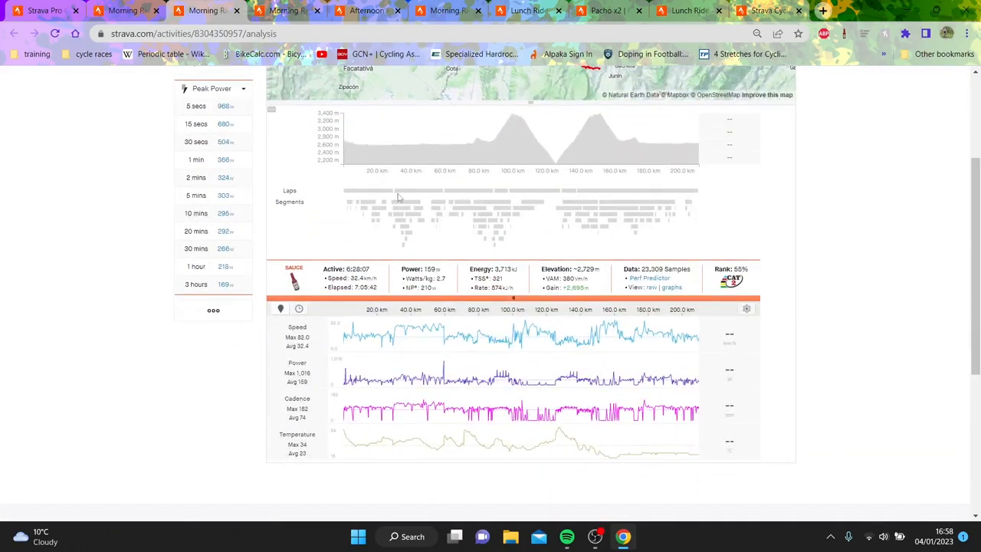
left_click(420, 190)
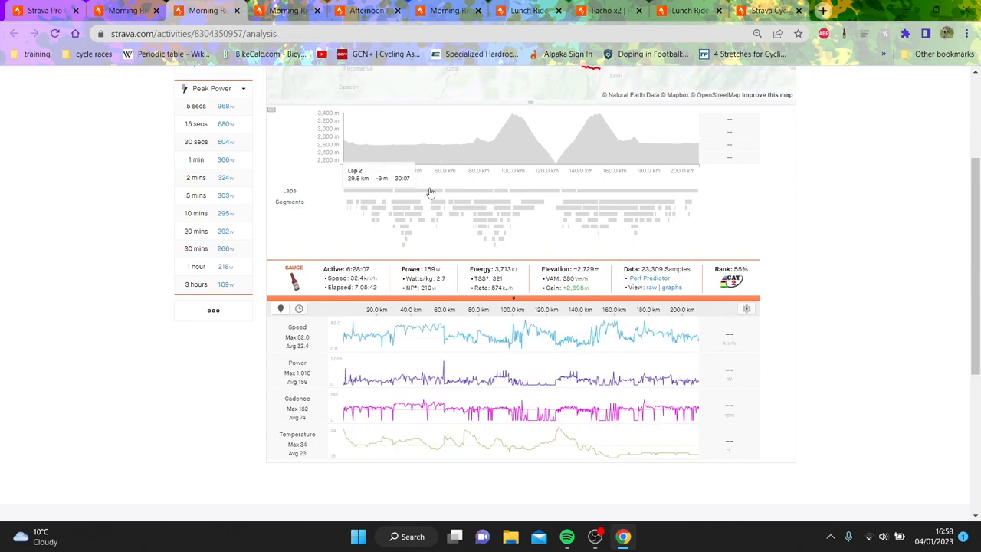
left_click(422, 190)
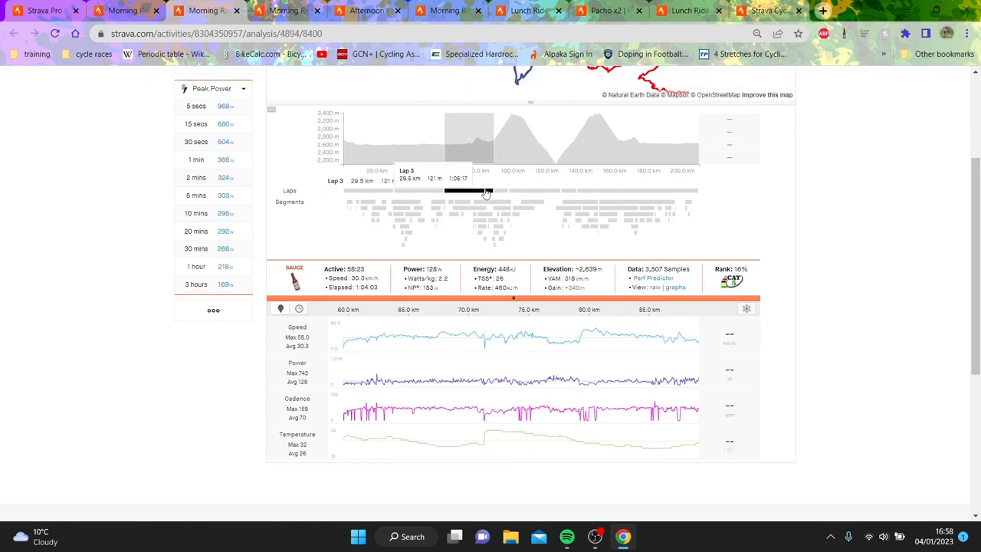
mouse_move(546, 340)
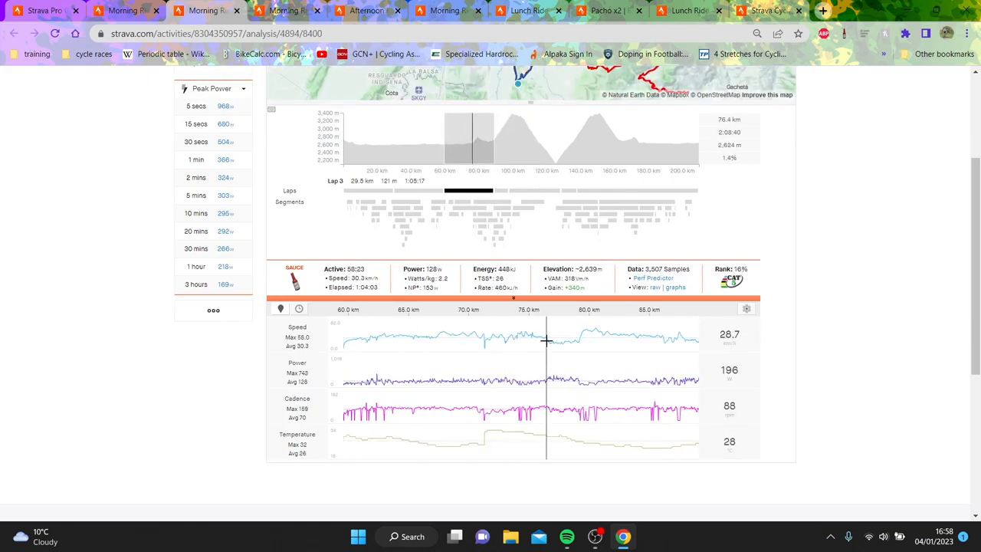
mouse_move(610, 341)
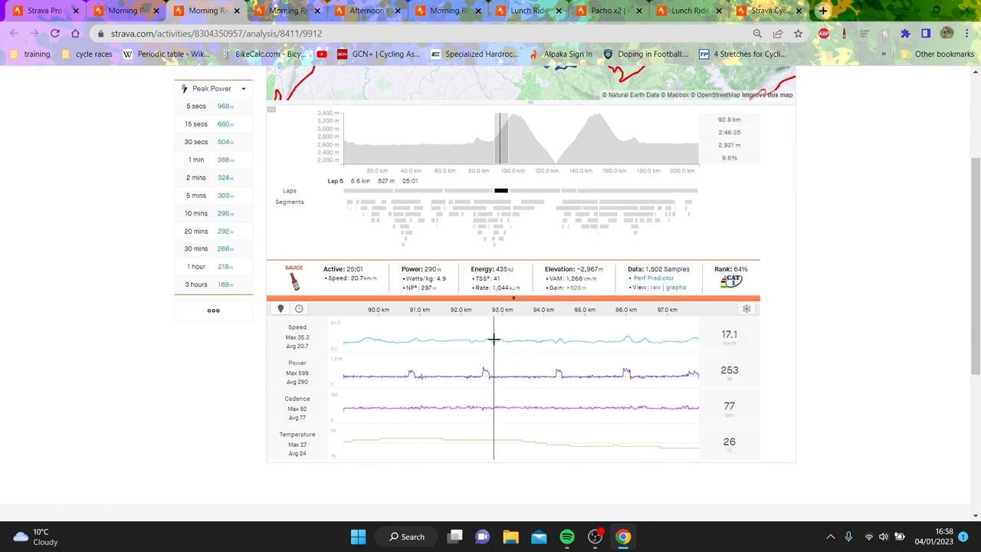
left_click_drag(493, 339, 555, 339)
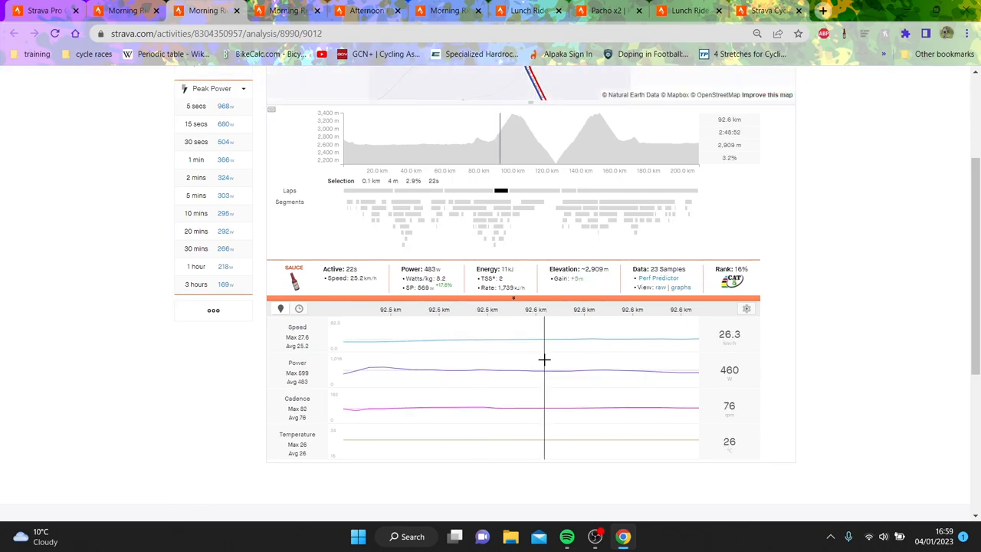
mouse_move(503, 193)
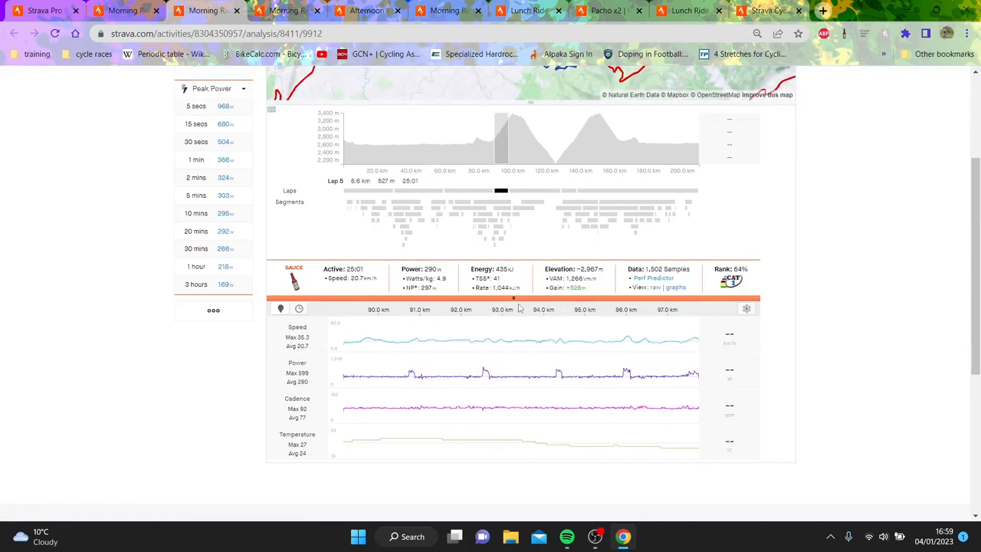
mouse_move(542, 199)
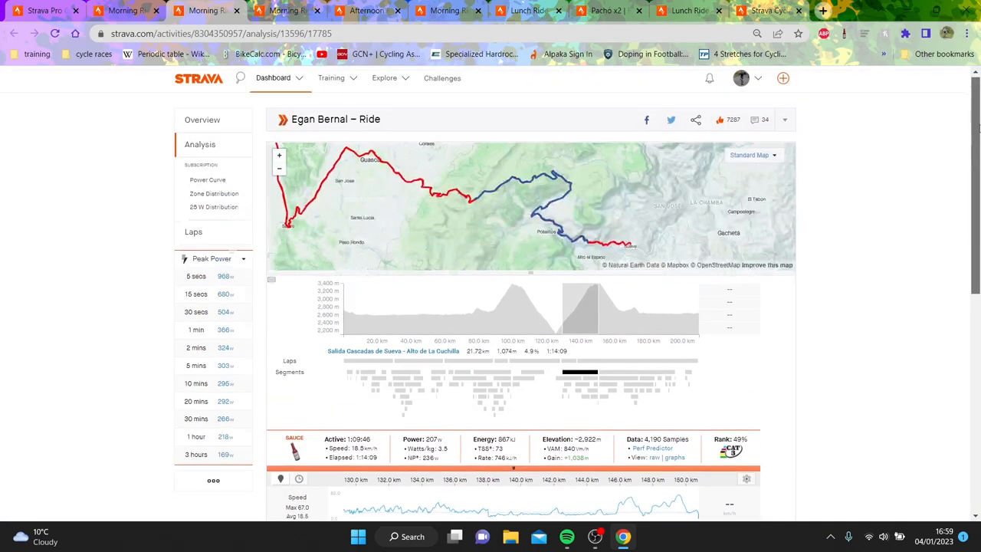
scroll("down", 3)
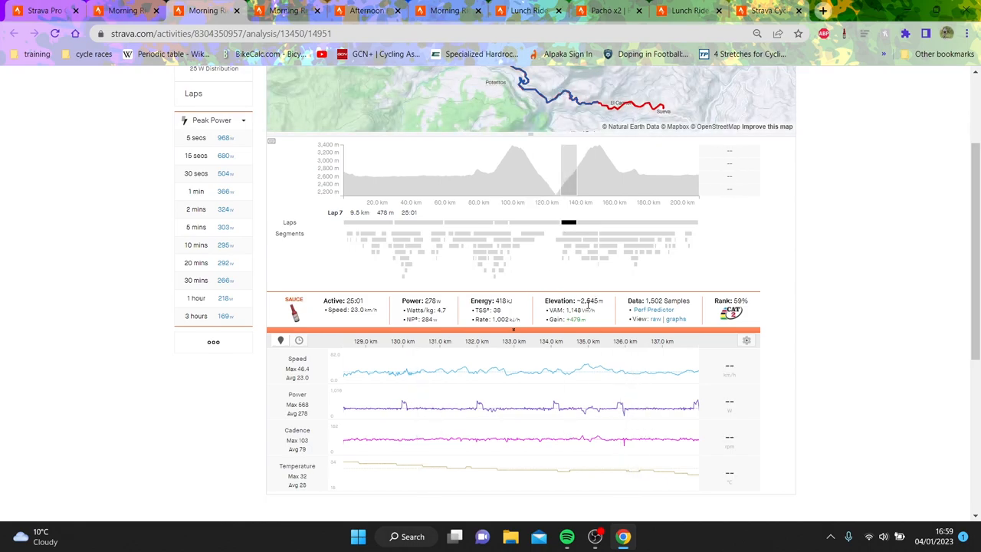
mouse_move(433, 184)
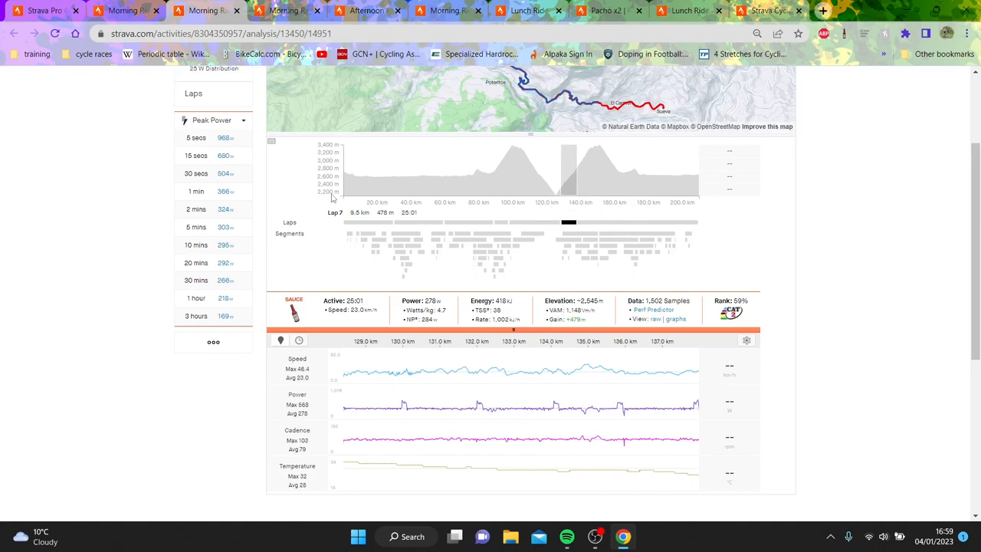
mouse_move(610, 175)
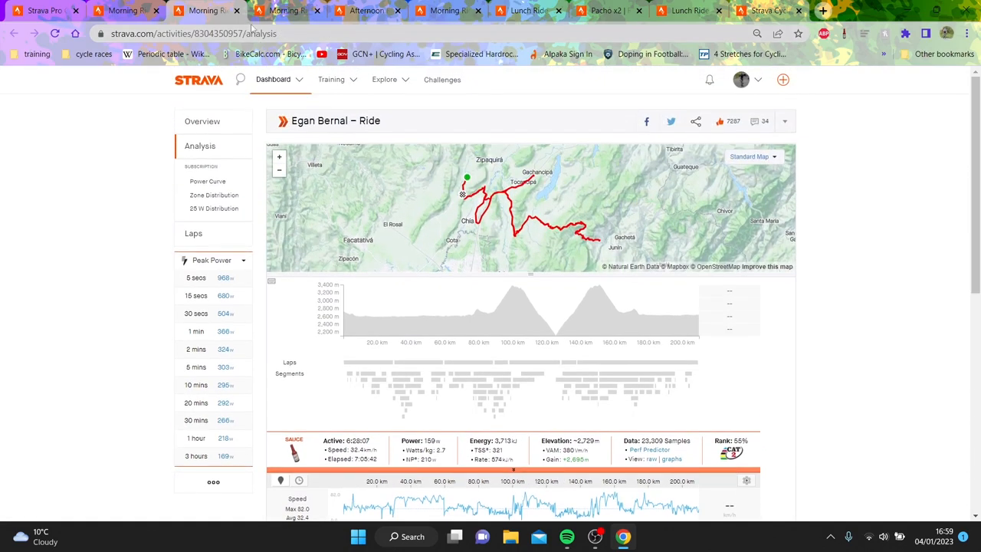
- Focus the 128.63 km Morning Ride's analysis on lap 8
left_click(202, 121)
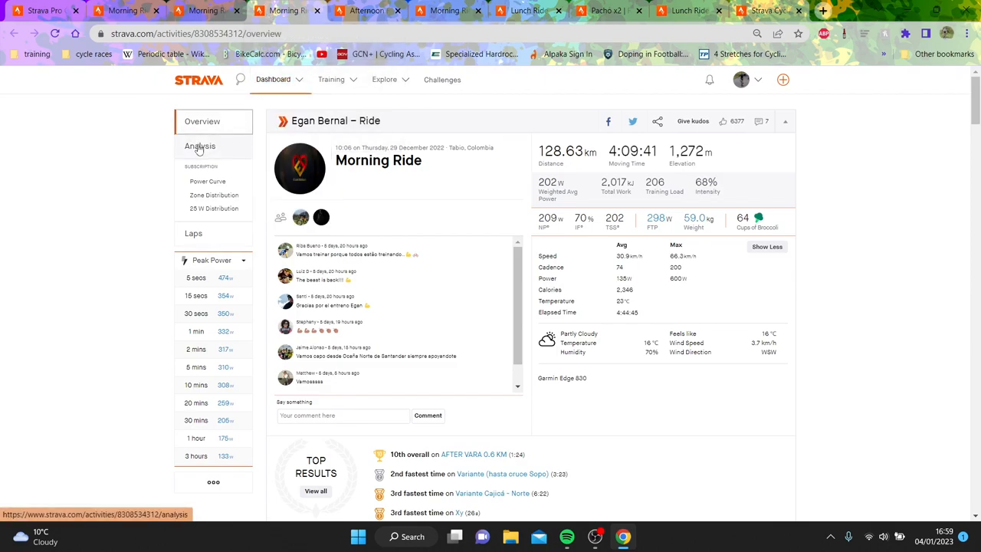
left_click(200, 146)
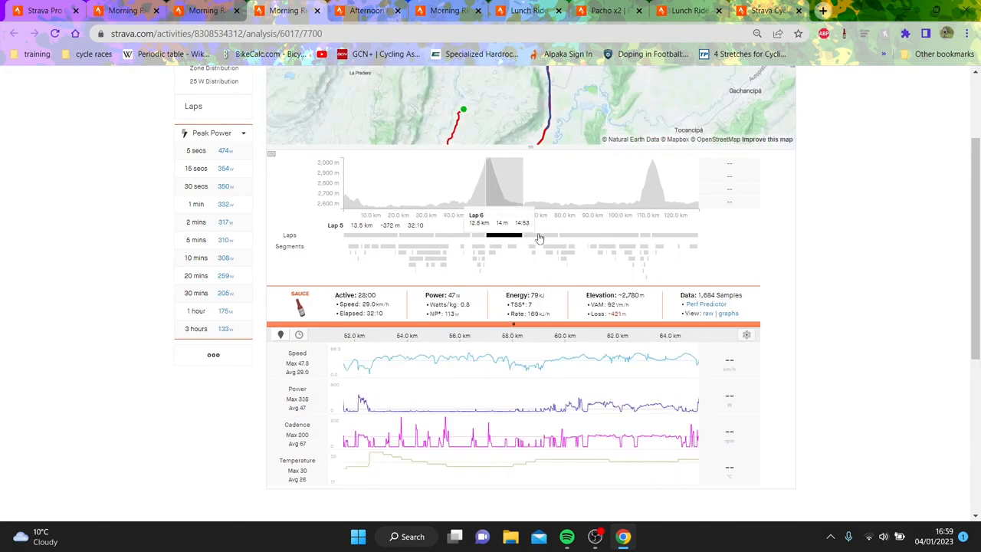
left_click(539, 236)
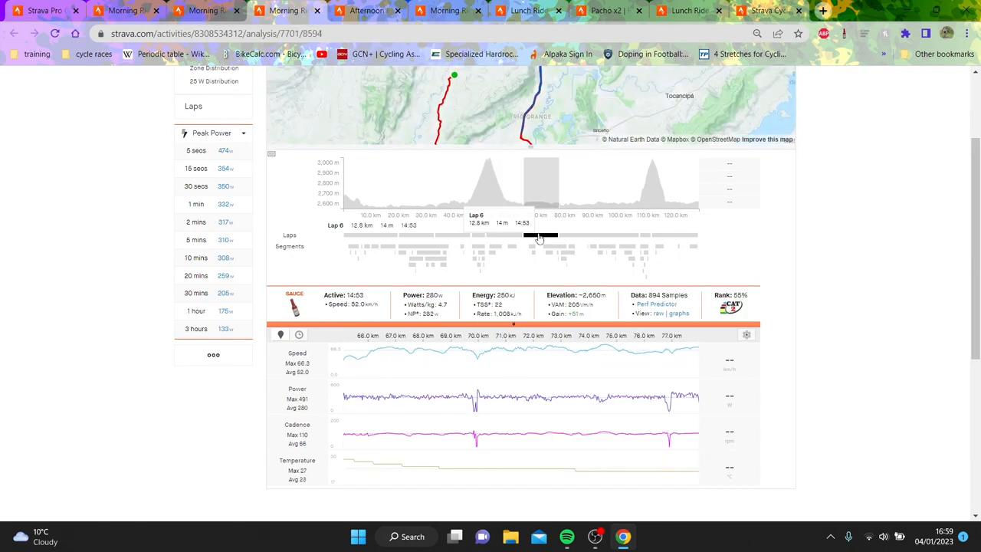
mouse_move(610, 366)
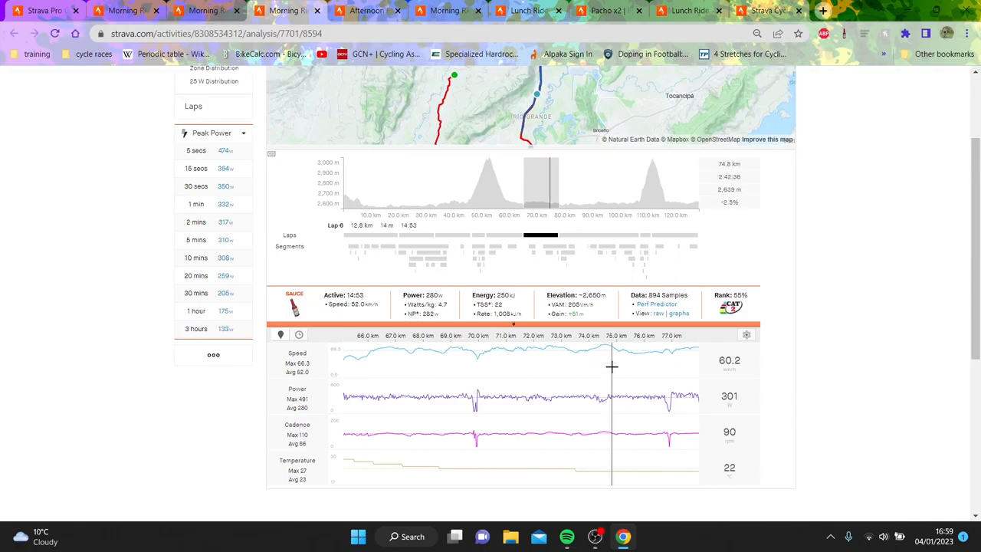
mouse_move(619, 355)
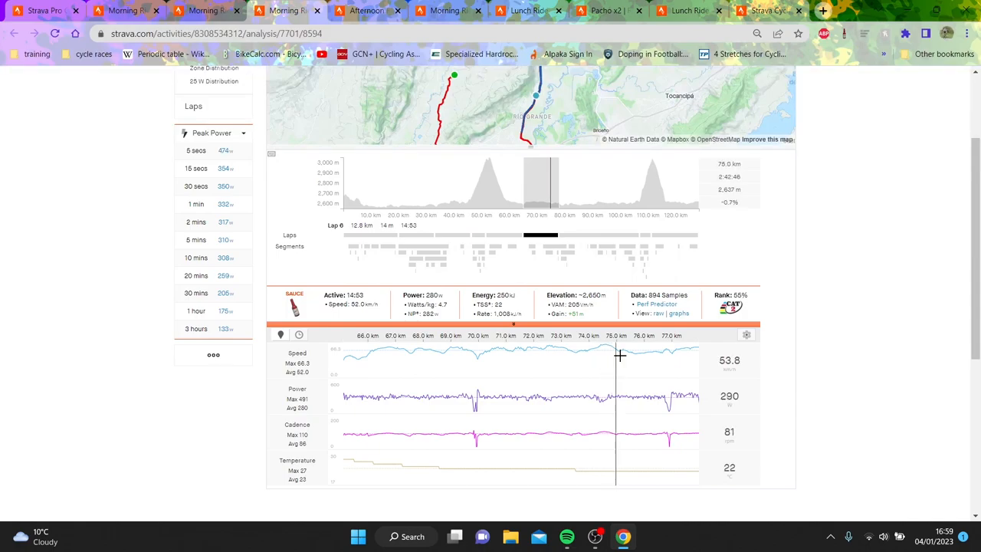
- Switch to the 43.46 km Afternoon Ride's overview
left_click(644, 236)
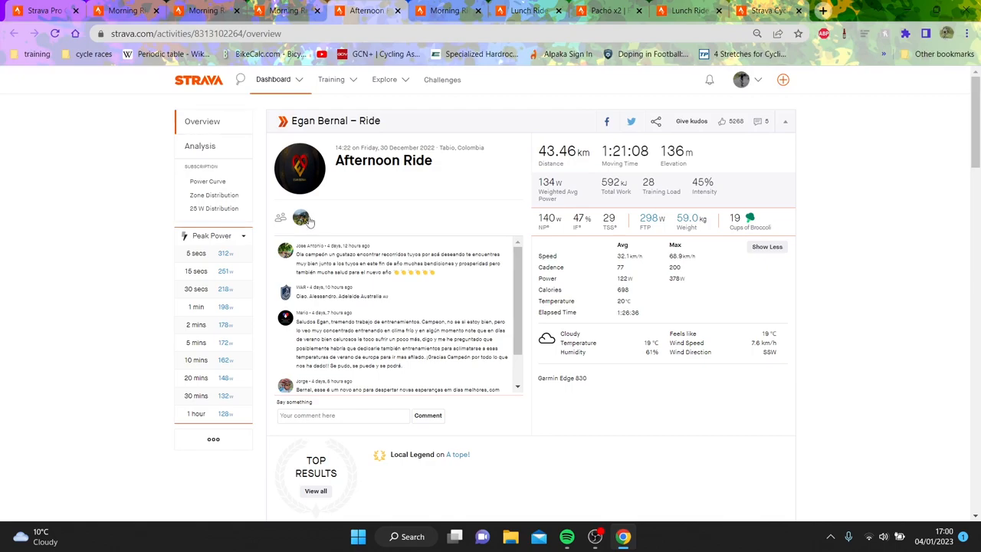
mouse_move(245, 167)
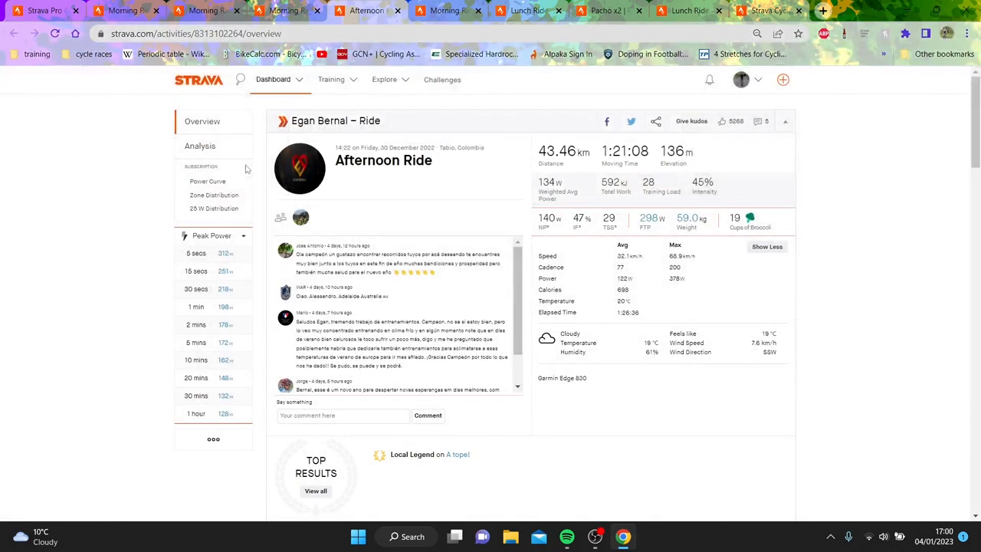
left_click(199, 146)
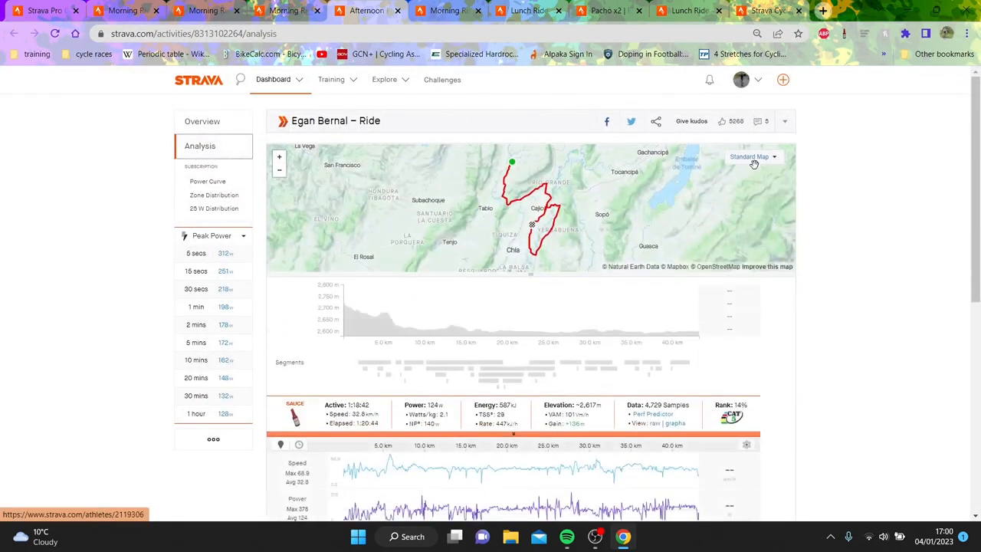
scroll("down", 3)
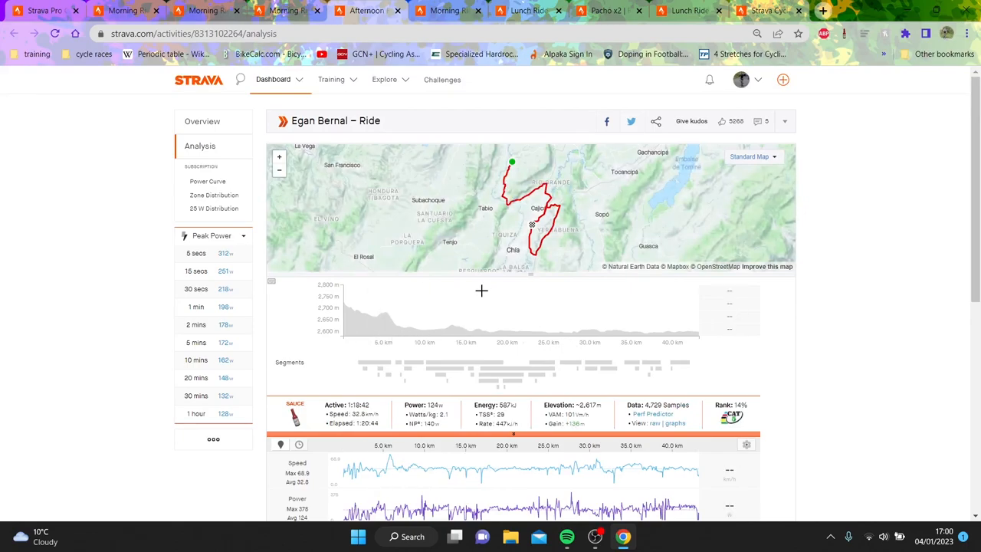
left_click(202, 121)
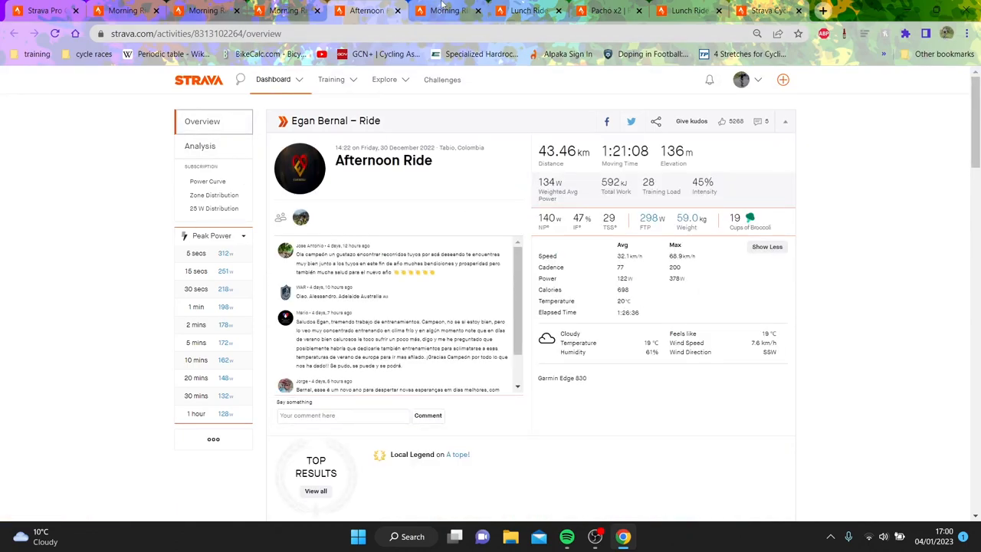
- View the 244 km Morning Ride's lap analysis
left_click(452, 10)
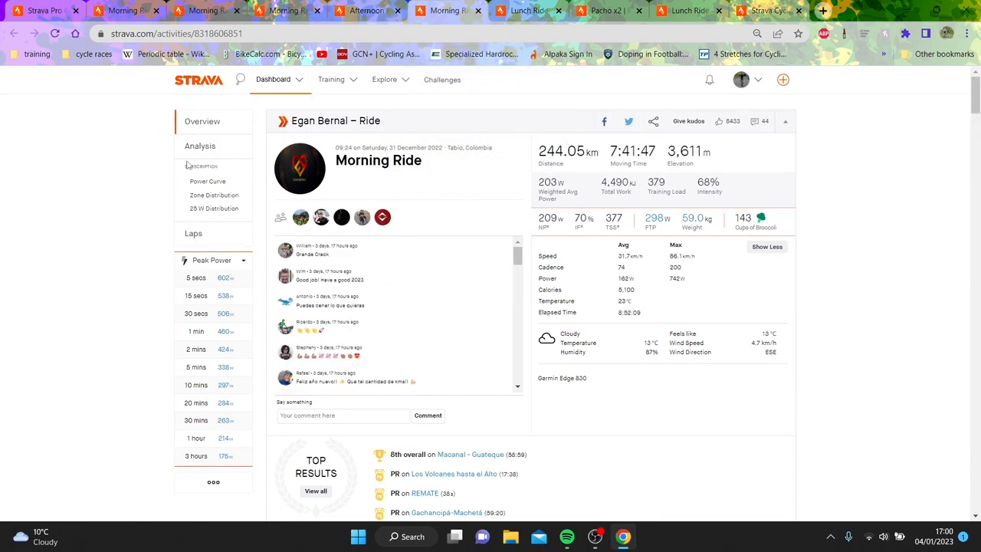
left_click(199, 146)
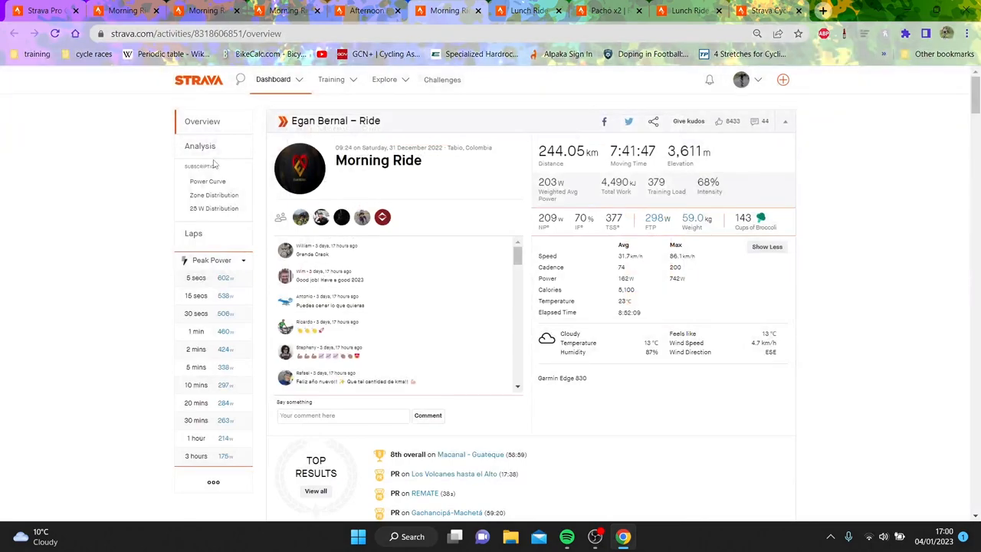
left_click(199, 145)
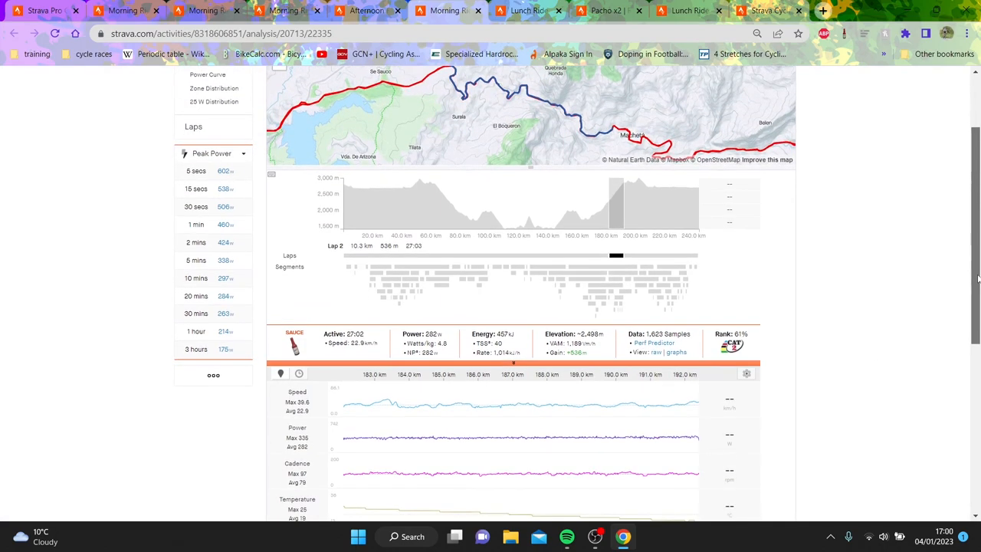
- Scroll through the Morning Ride's charts, then bring up the 148.71 km Lunch Ride overview
scroll("down", 3)
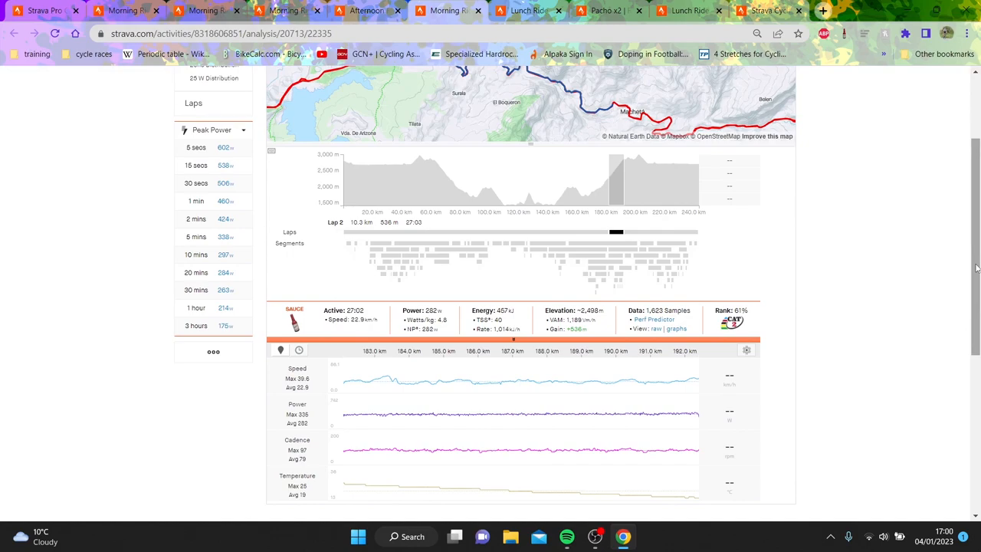
mouse_move(691, 208)
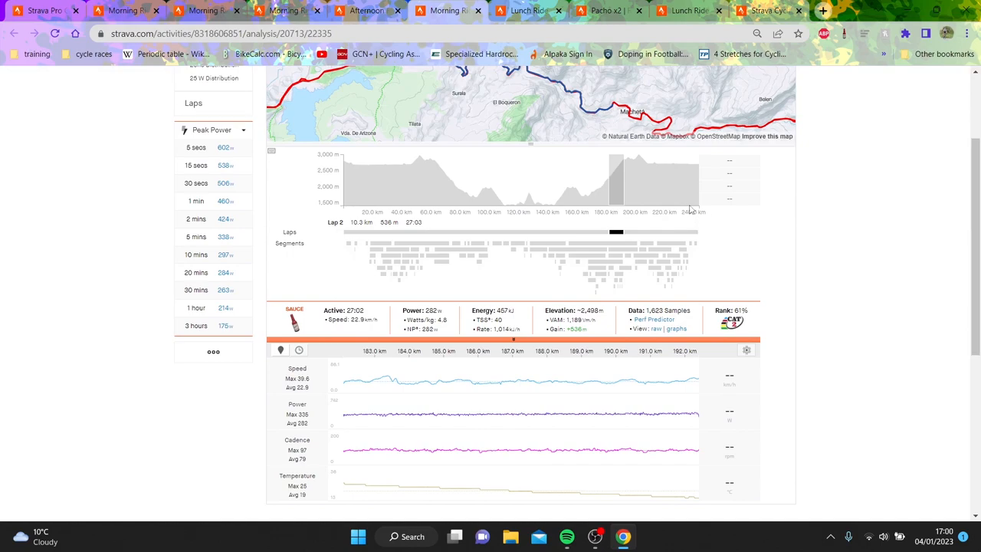
mouse_move(613, 233)
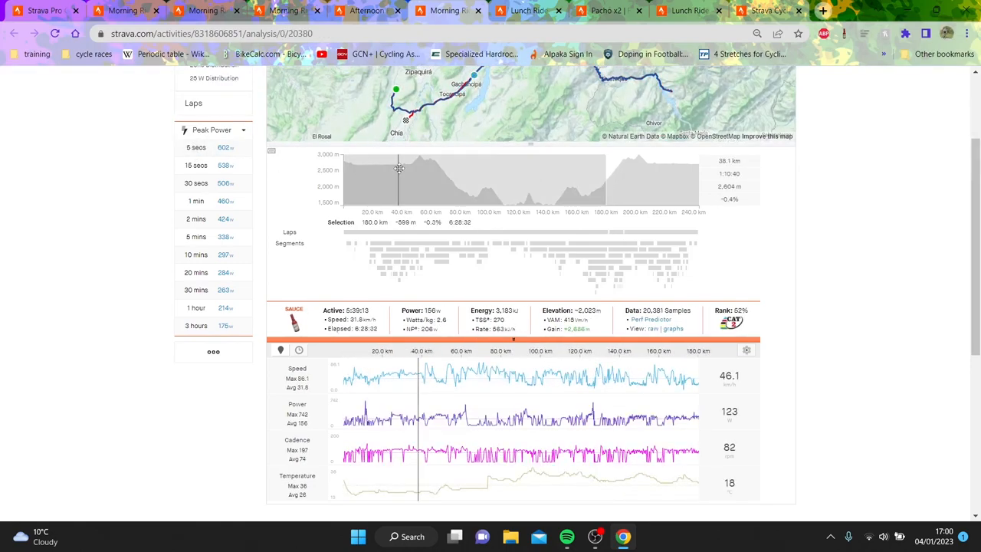
mouse_move(668, 293)
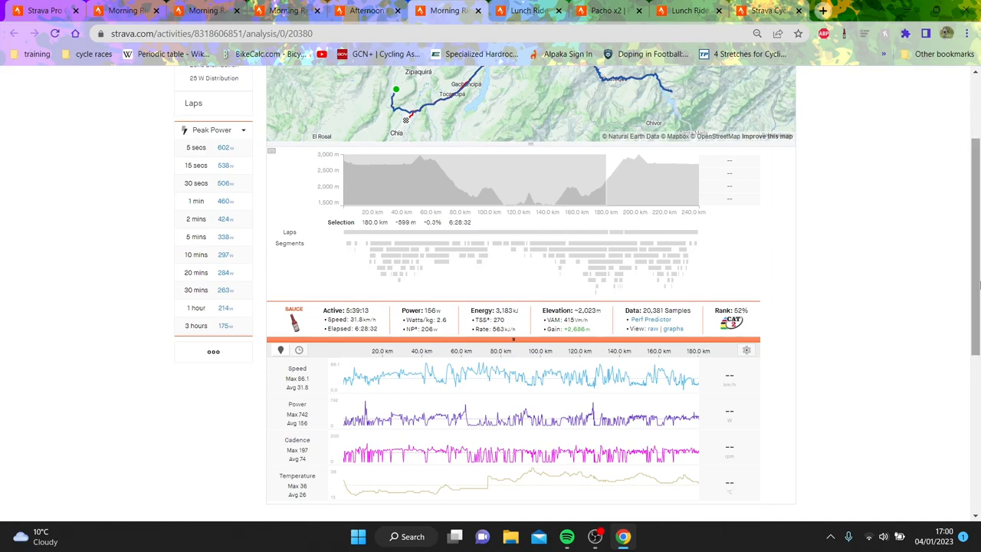
mouse_move(616, 239)
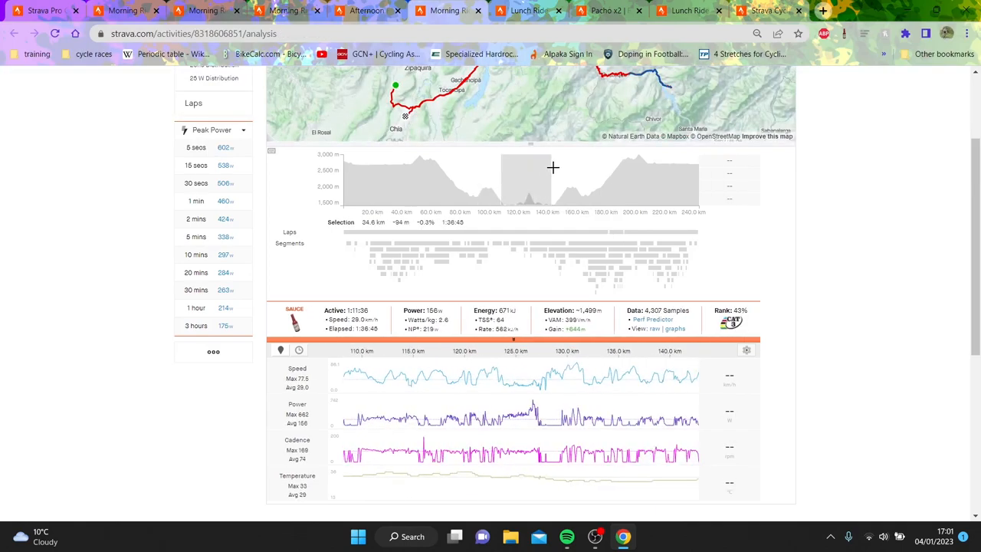
scroll("up", 3)
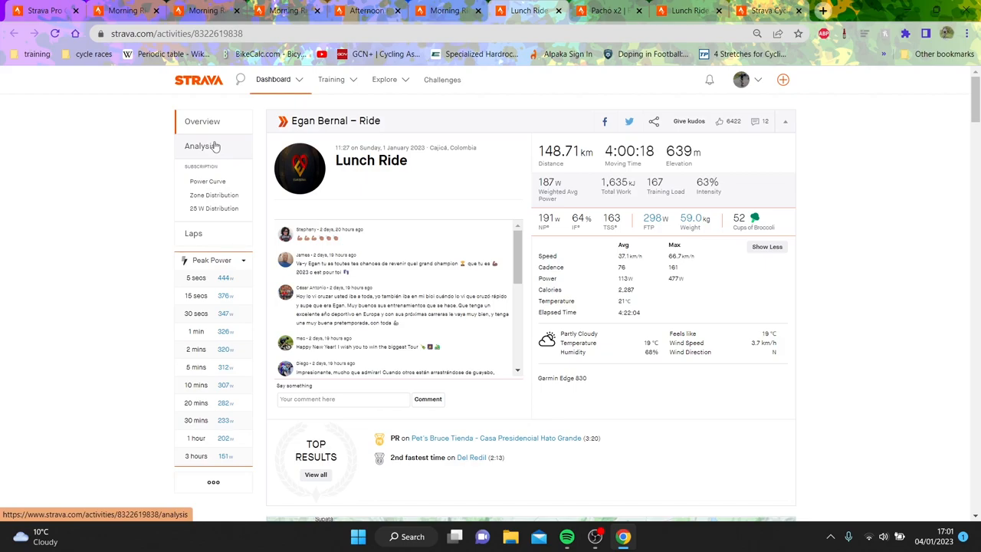
left_click(202, 146)
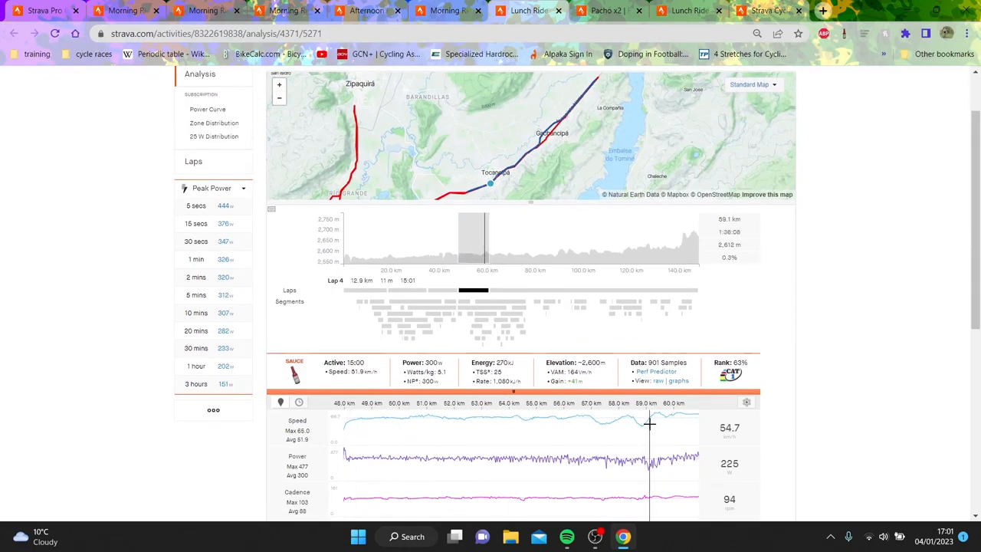
left_click(201, 121)
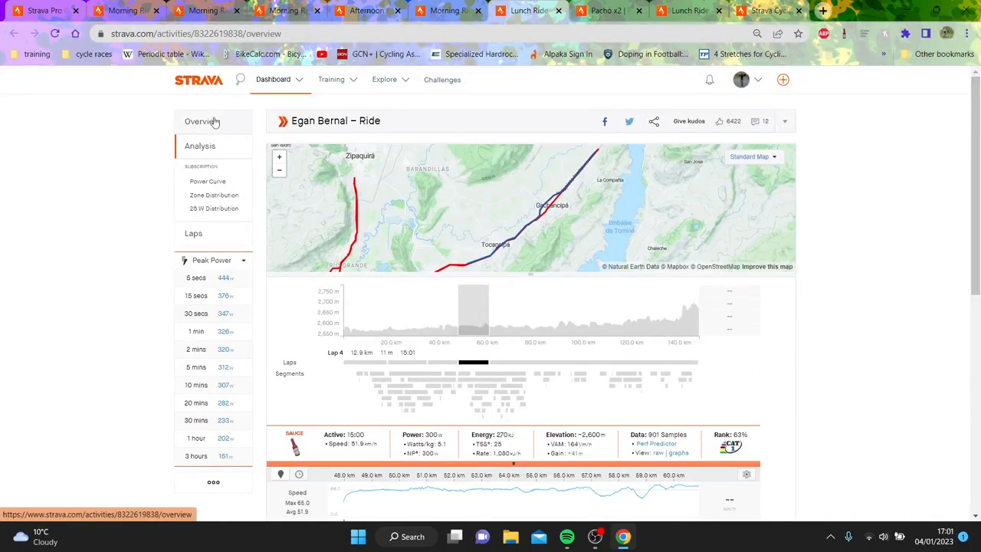
left_click(203, 121)
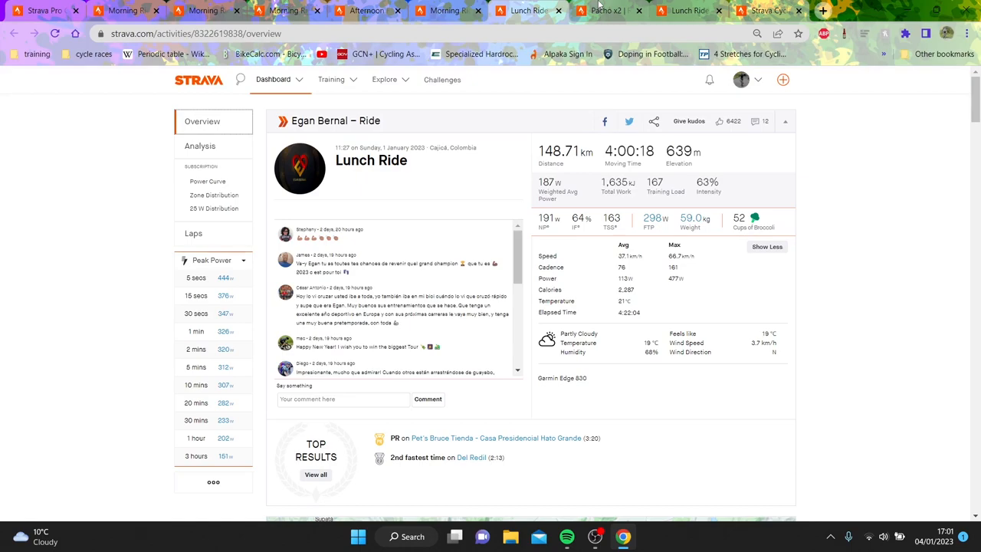
left_click(610, 11)
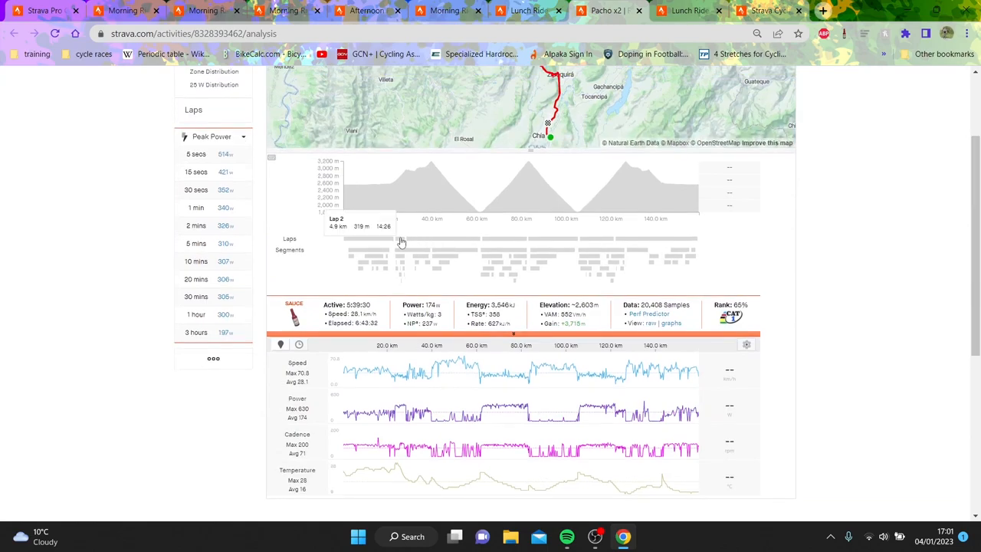
left_click(395, 239)
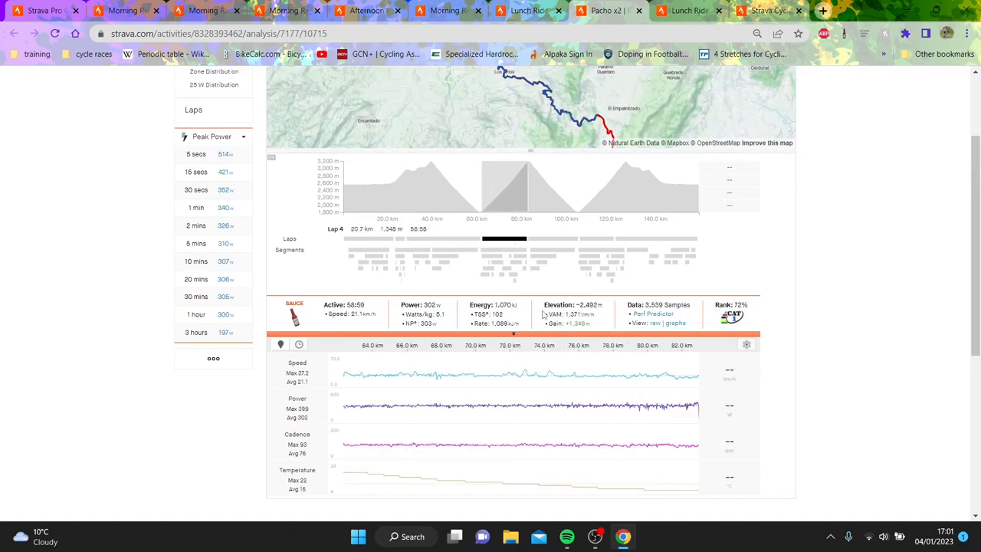
mouse_move(510, 253)
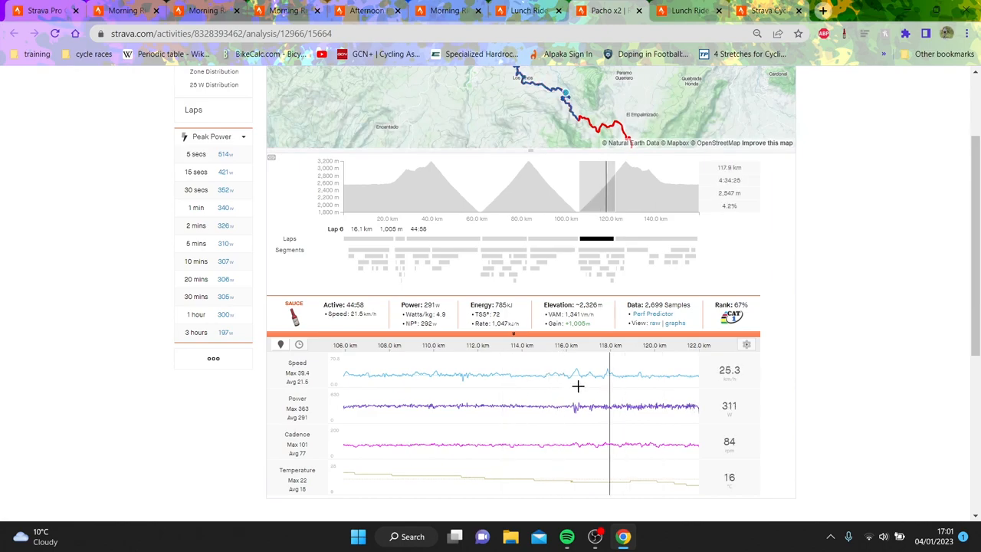
mouse_move(784, 218)
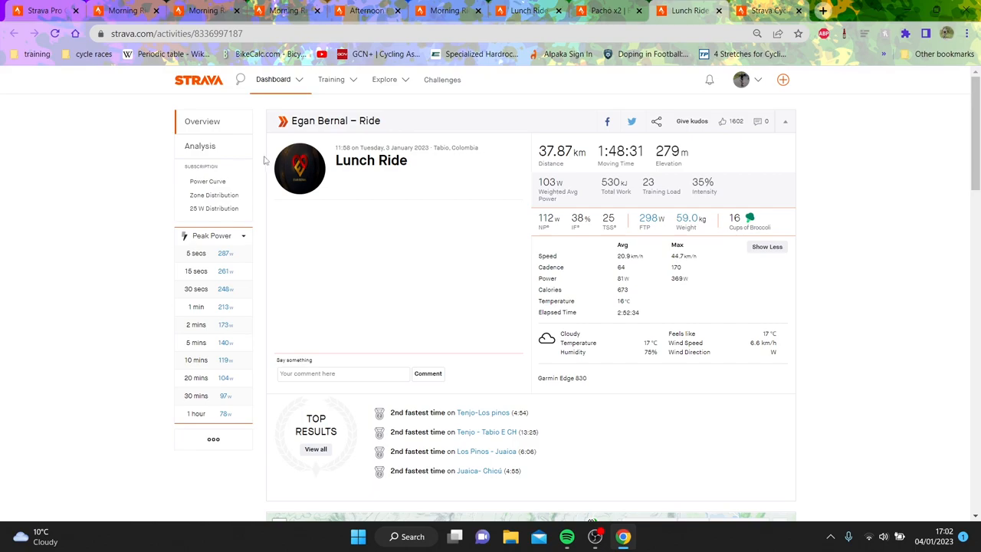
- View the 2 January Lunch Ride's analysis, then return to the earlier ride's lap 8 analysis
left_click(199, 145)
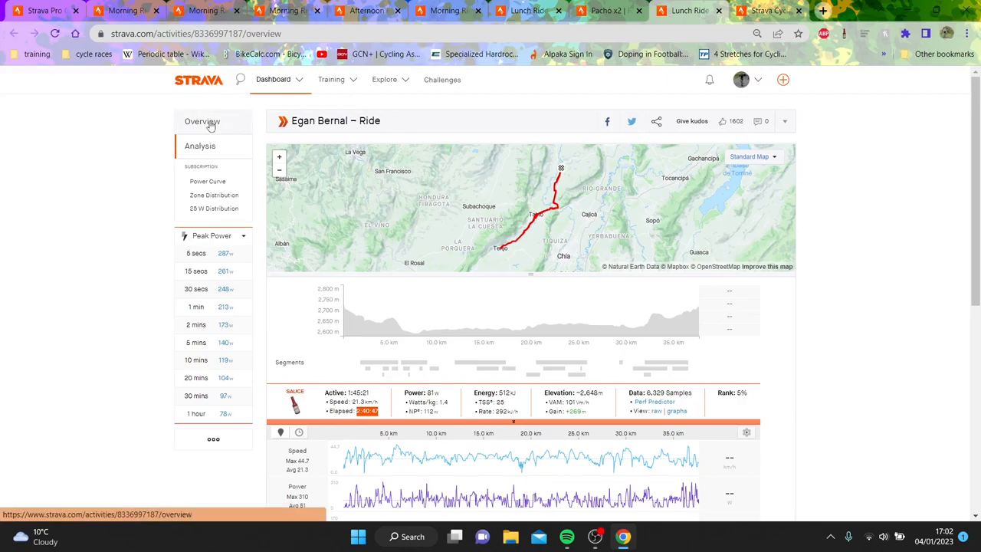
left_click(202, 121)
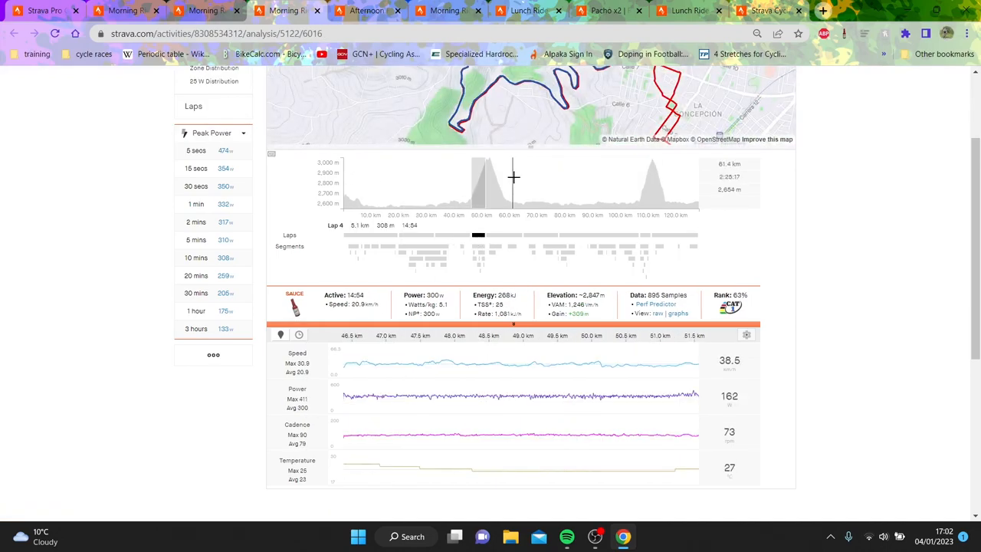
- View Egan Bernal's athlete profile with trophies, photos, activity totals and side-by-side comparison
left_click(605, 12)
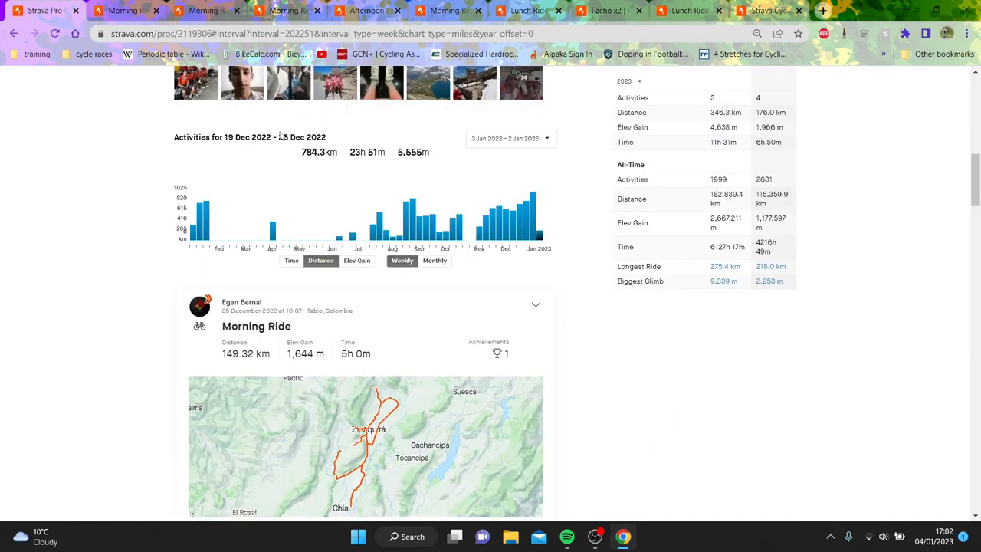
mouse_move(496, 214)
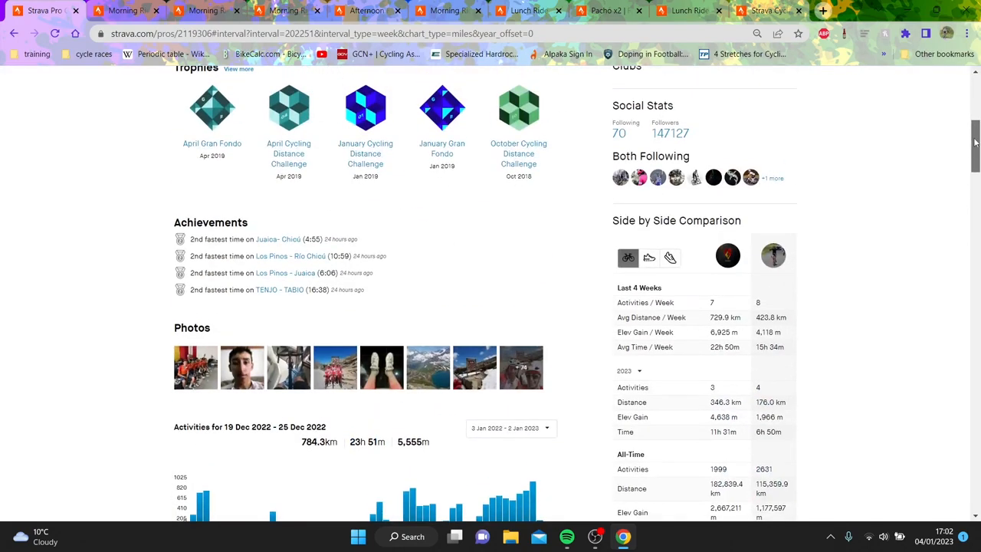
scroll("up", 3)
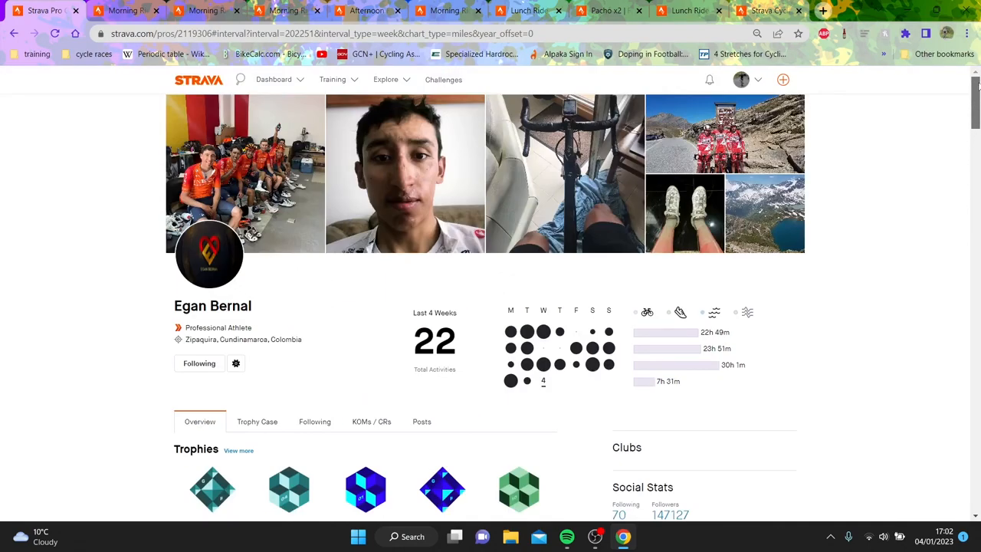
scroll("down", 3)
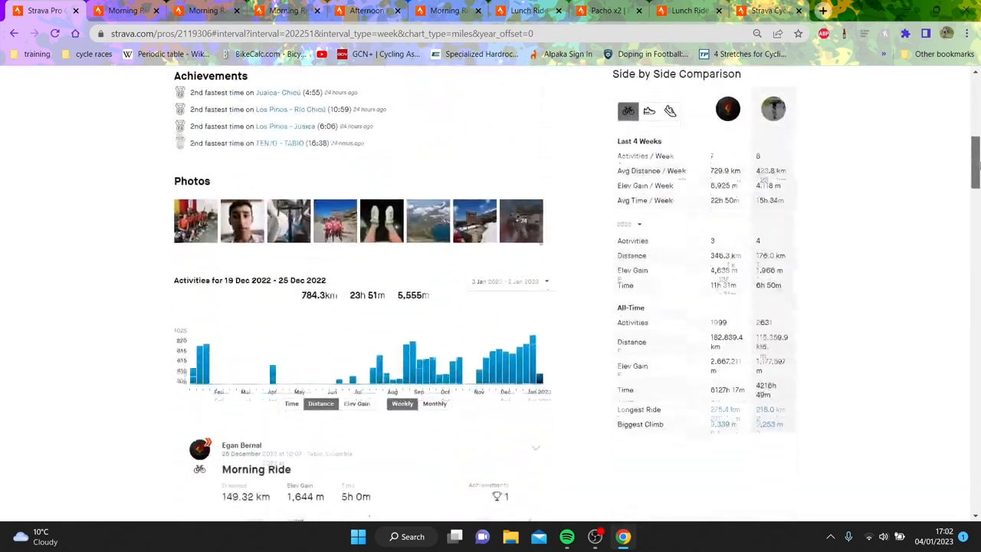